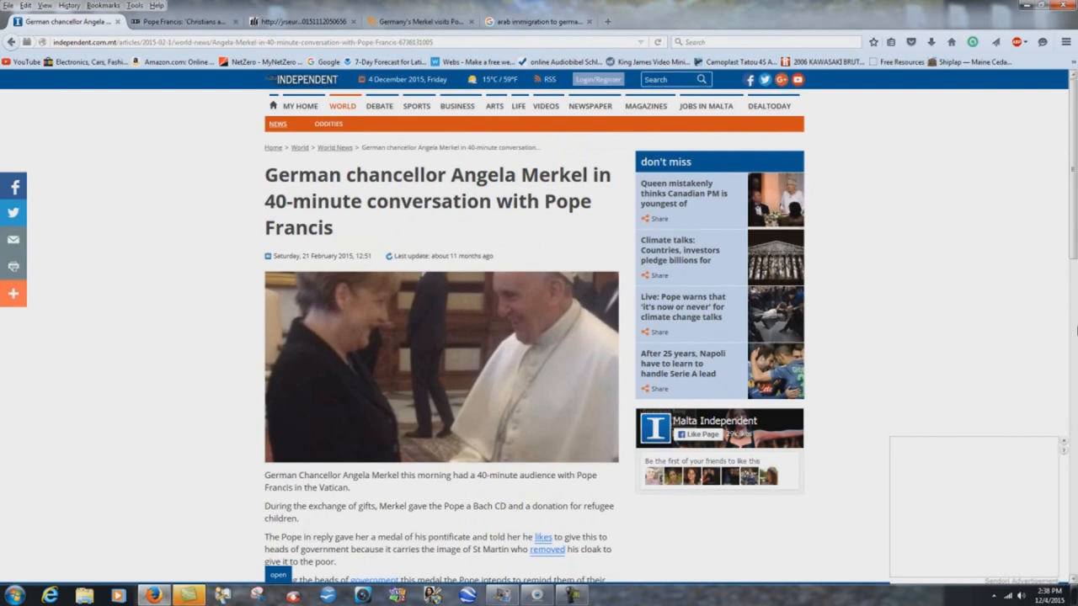
scroll(down, 3)
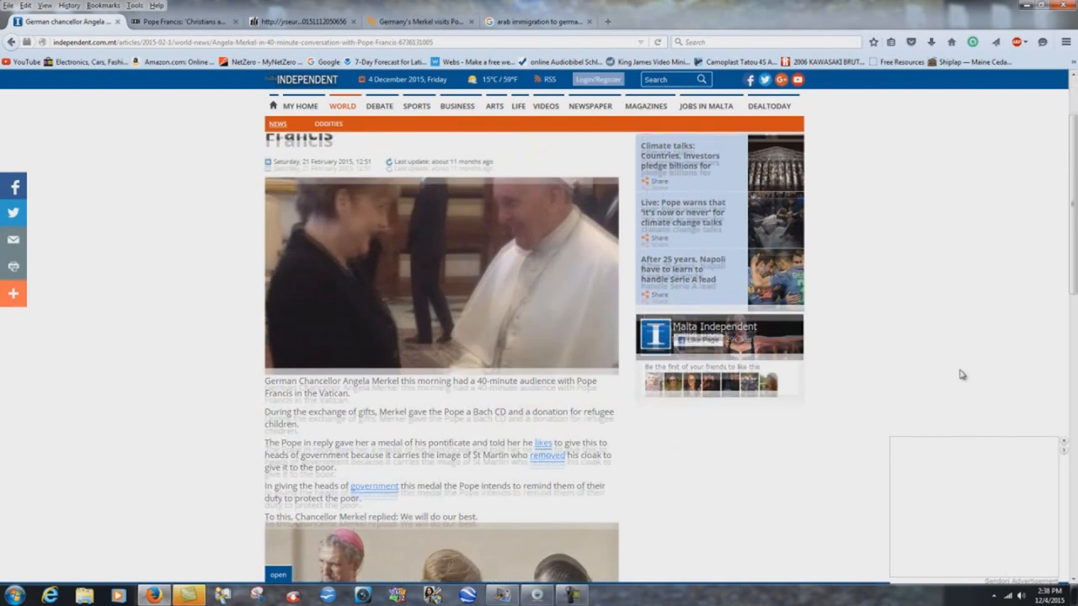
scroll(down, 3)
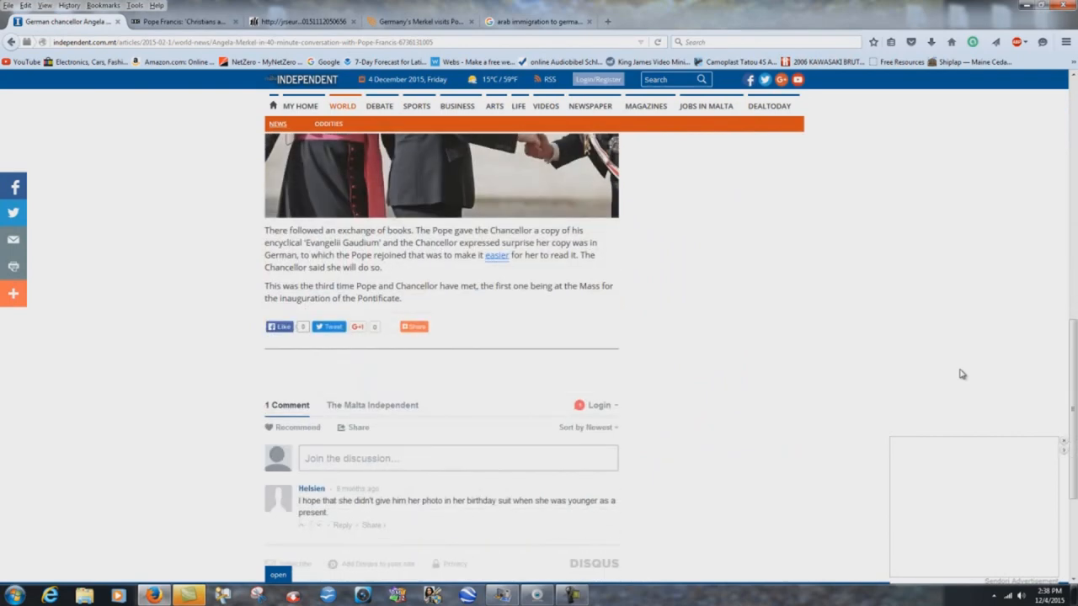
scroll(up, 3)
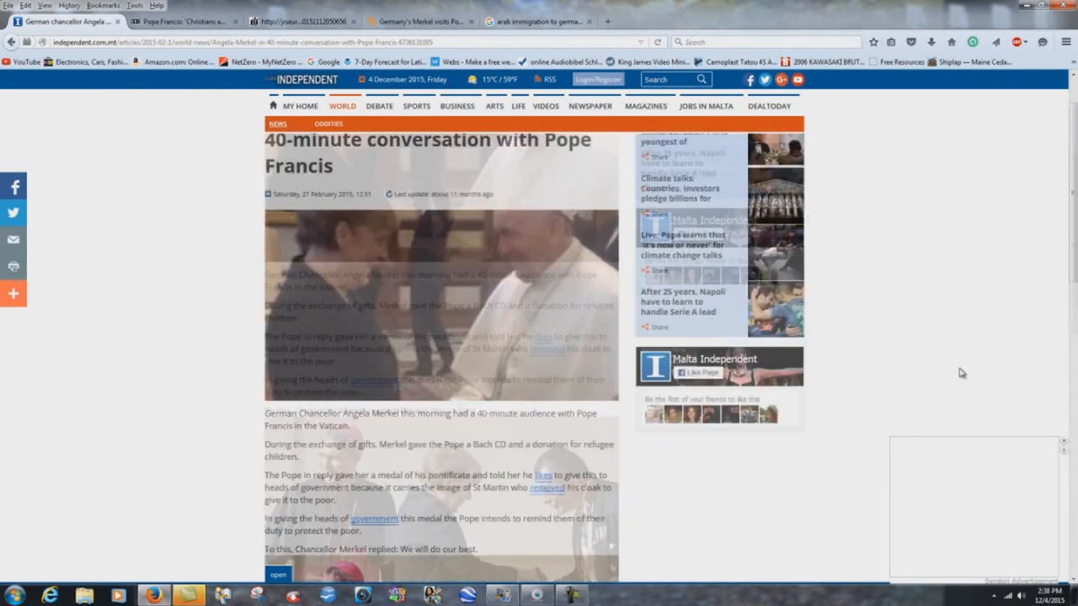